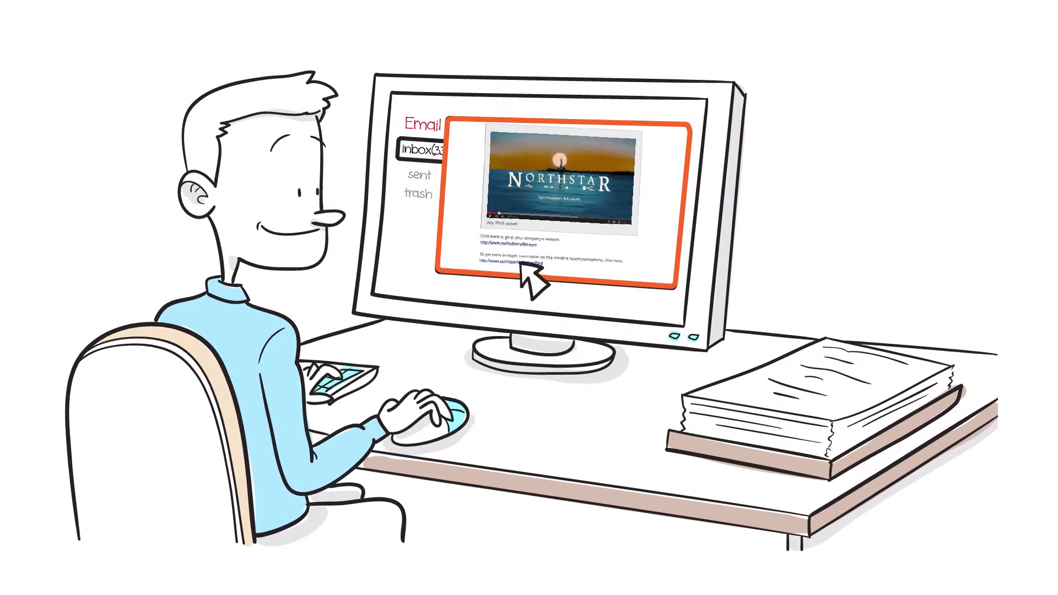
left_click(499, 262)
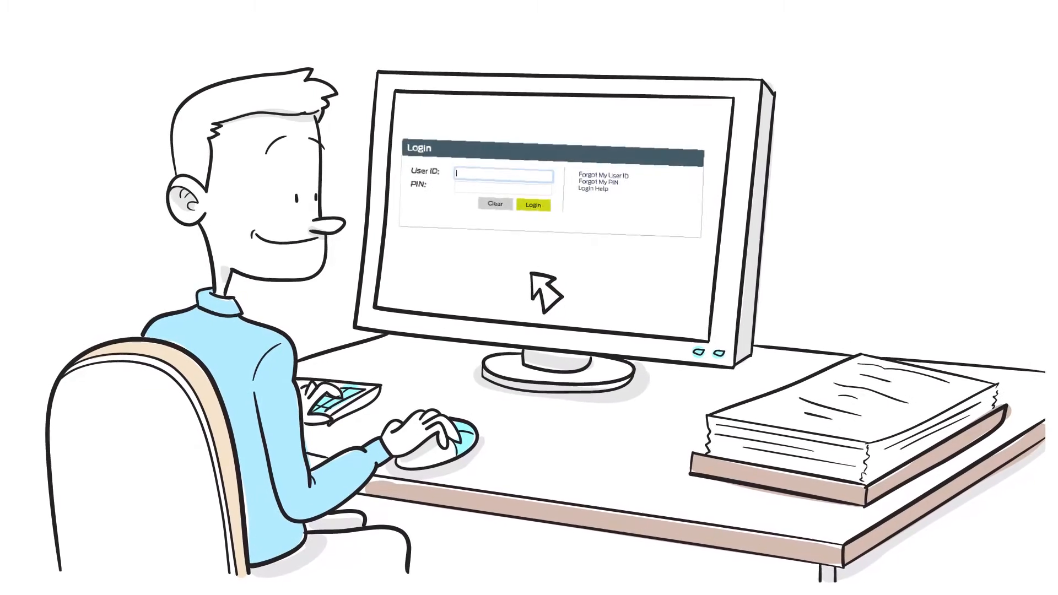
type("GARY")
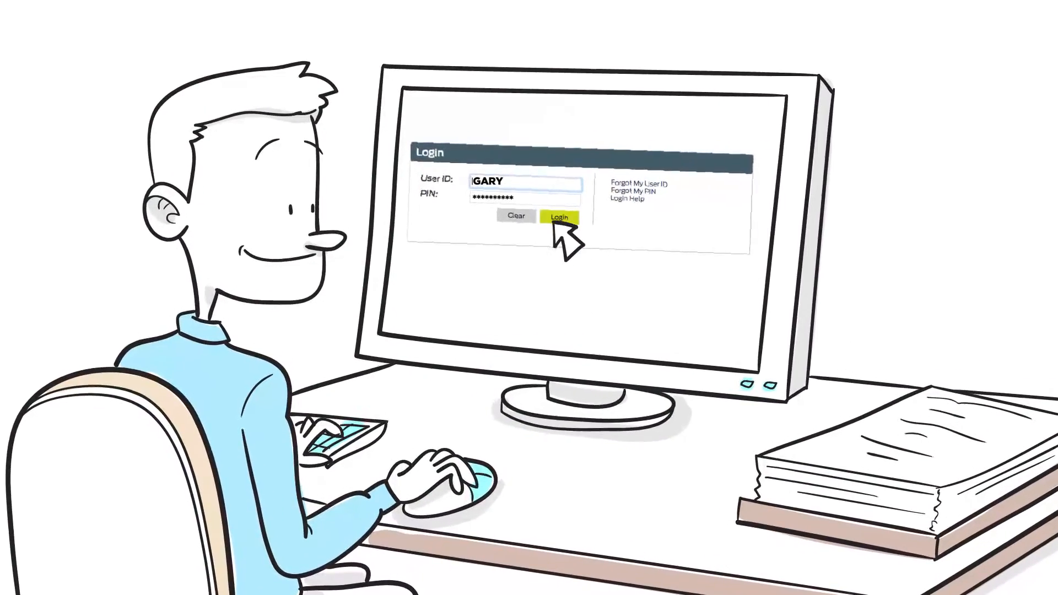
left_click(558, 216)
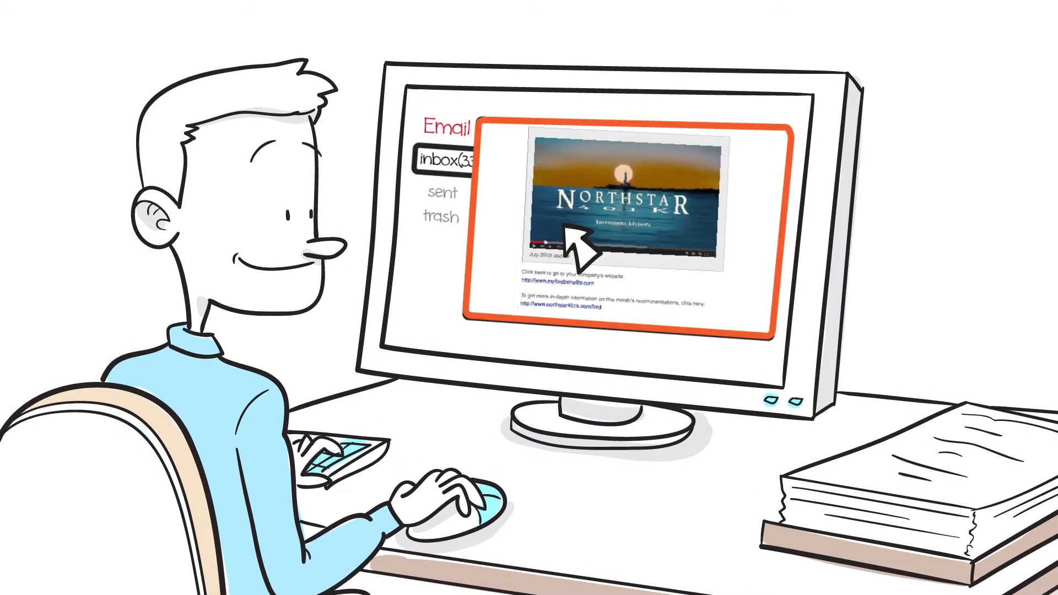